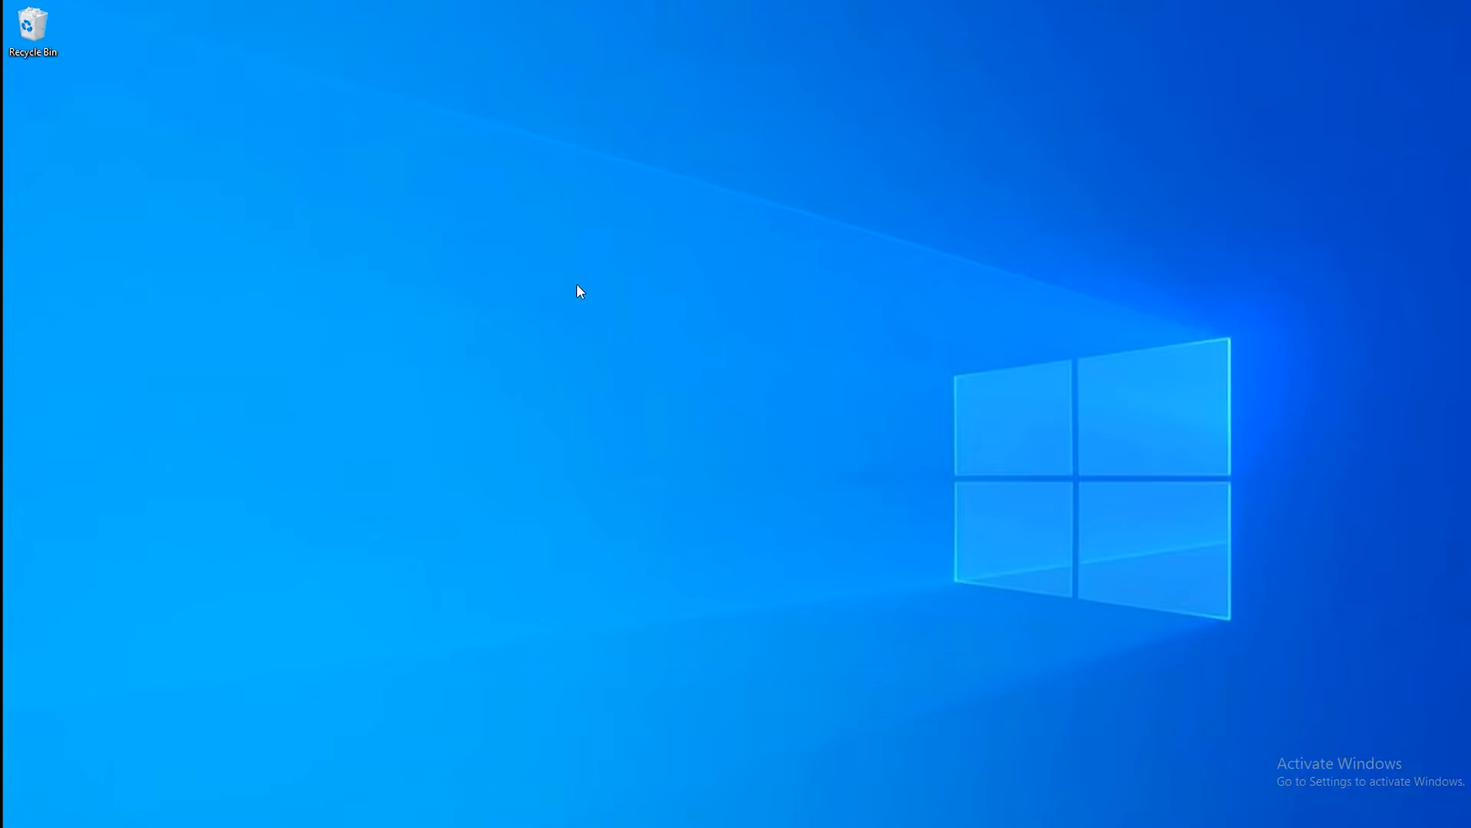
# Step: Create a new text document on the desktop and name it vscode
pyautogui.rightClick(578, 291)
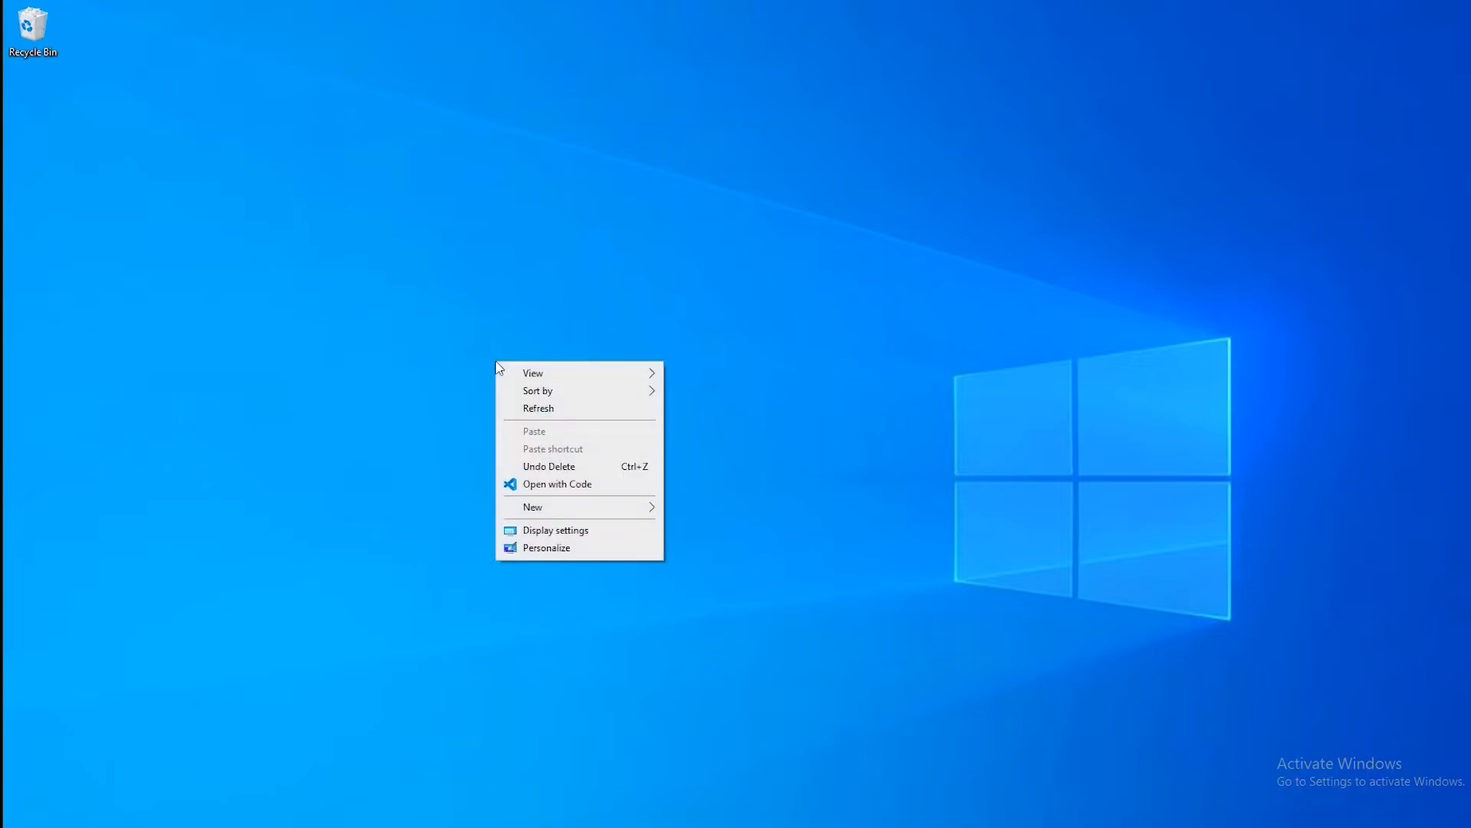
pyautogui.click(532, 507)
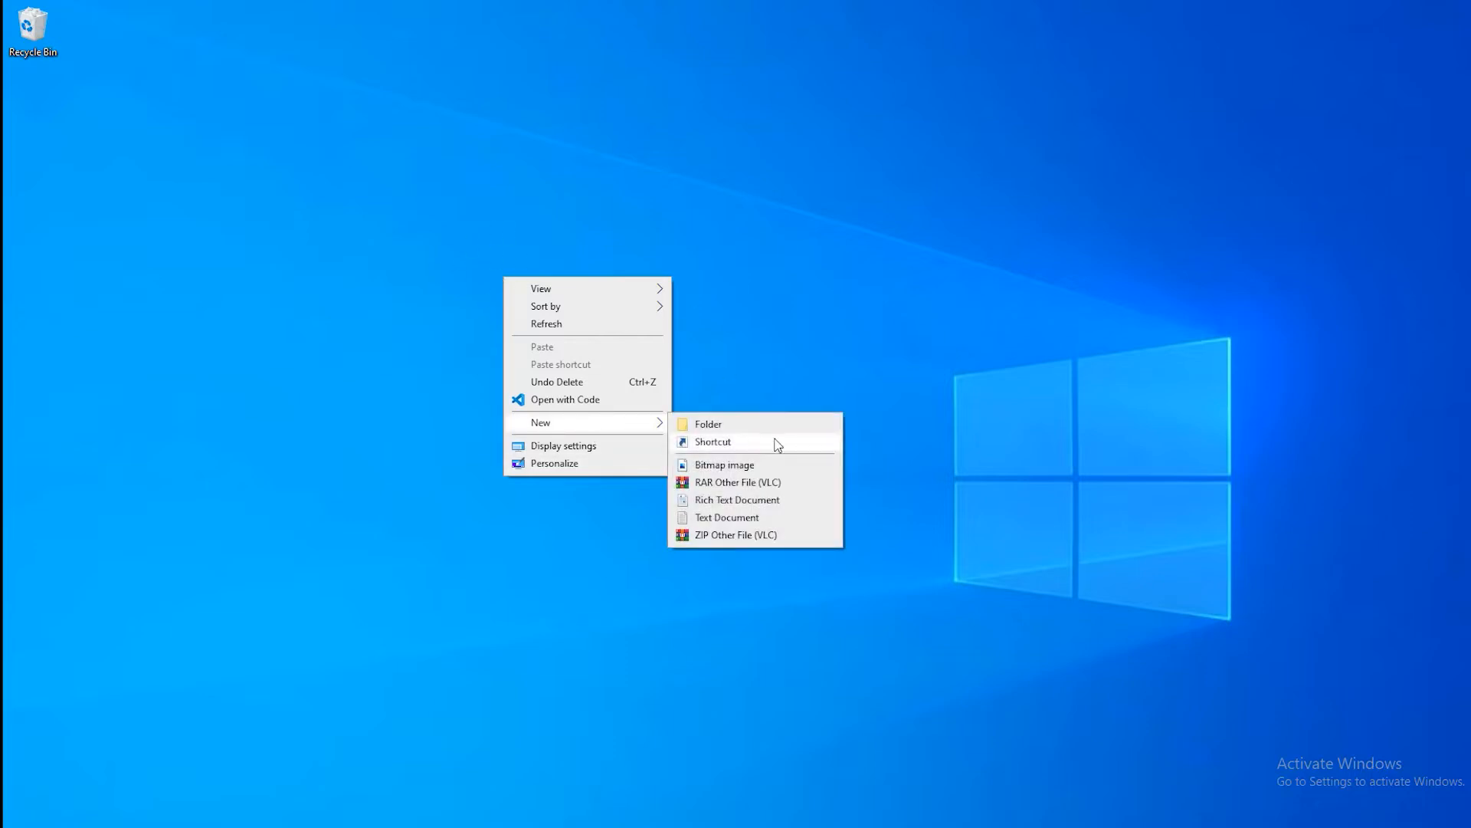
pyautogui.click(726, 516)
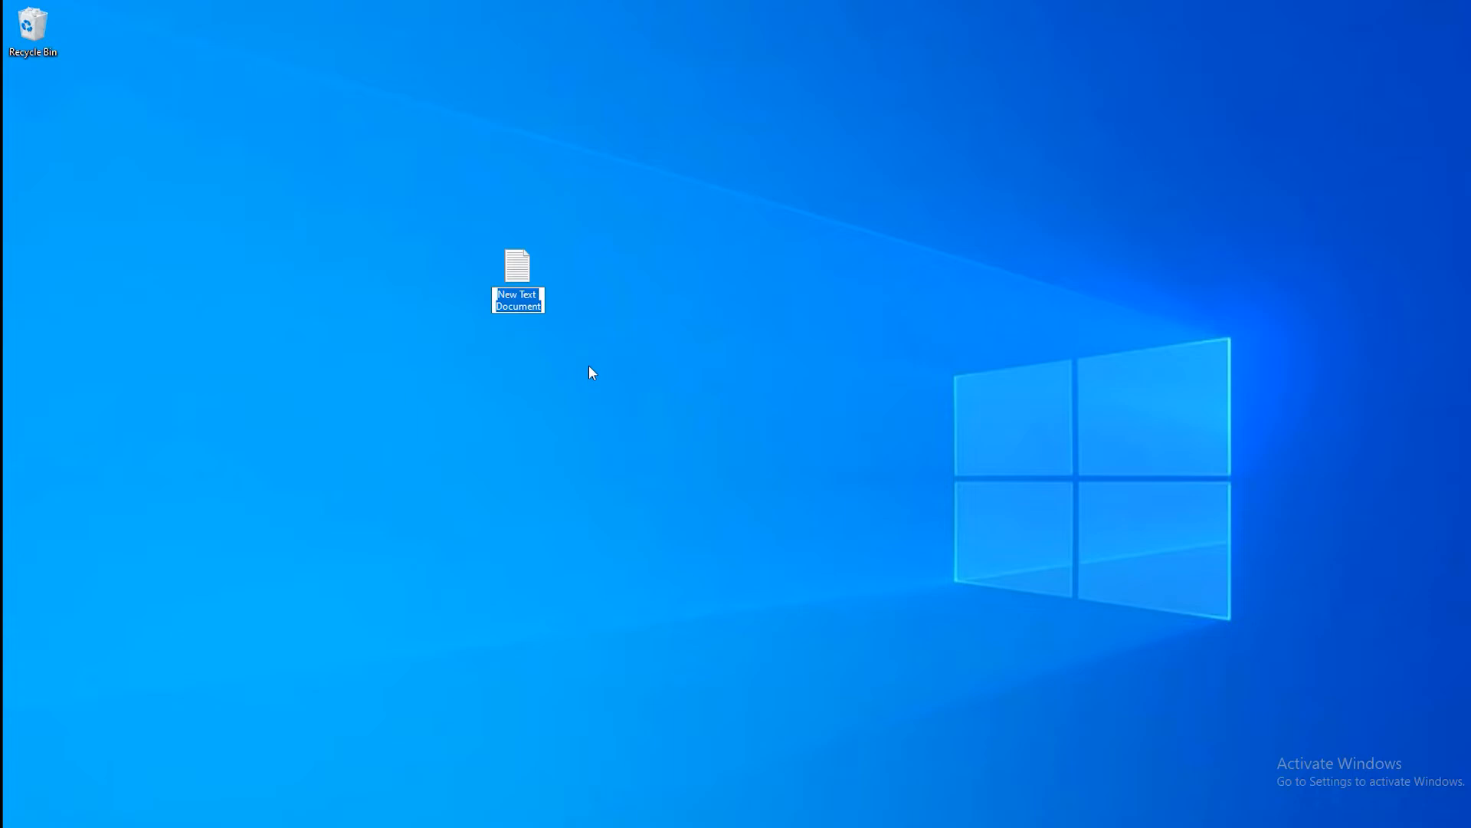
pyautogui.write('vscode')
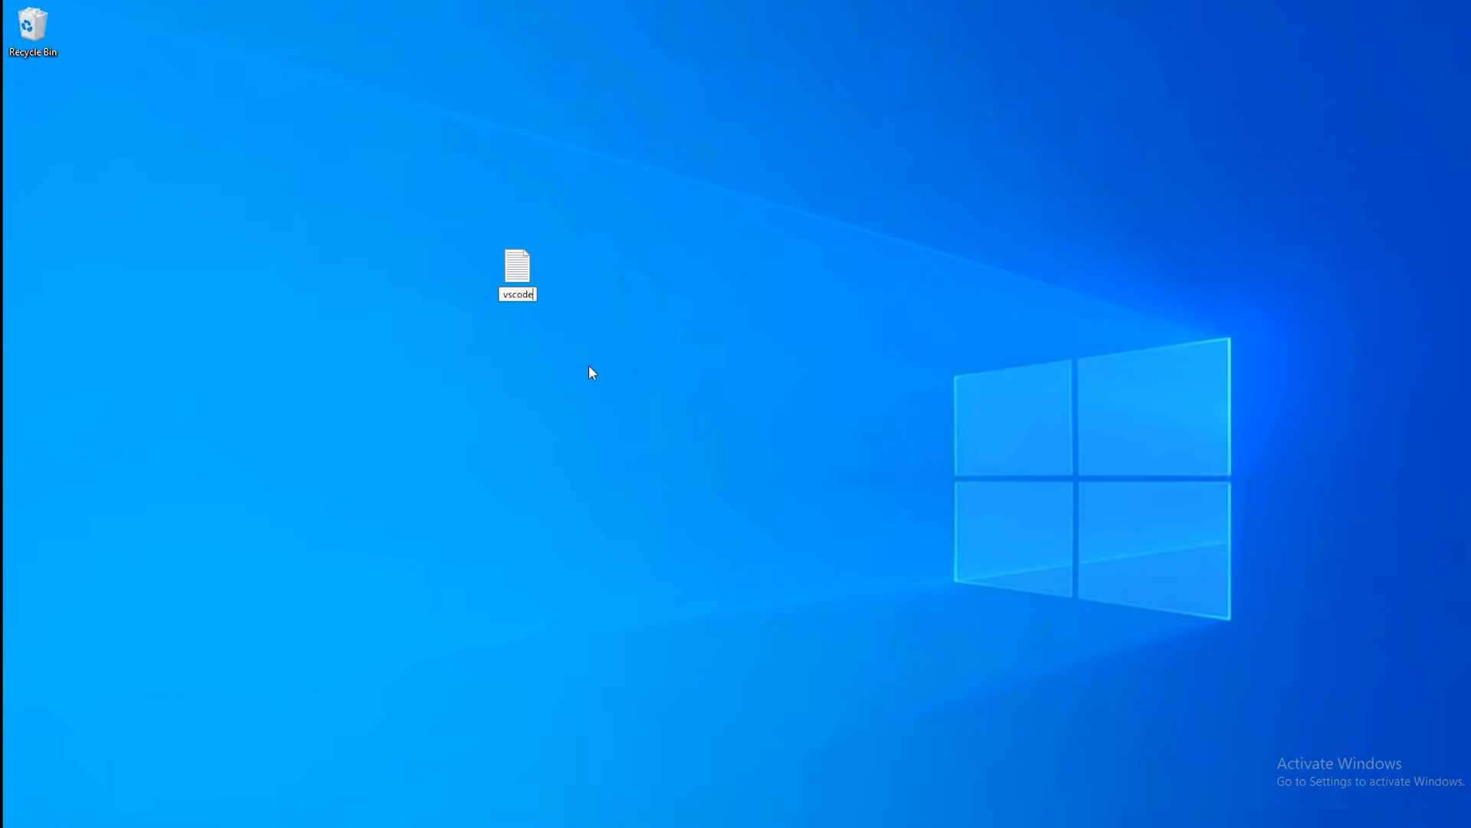
# Step: Enter a start cmd /b /c code command in the vscode file targeting the D:\ folder
pyautogui.doubleClick(517, 267)
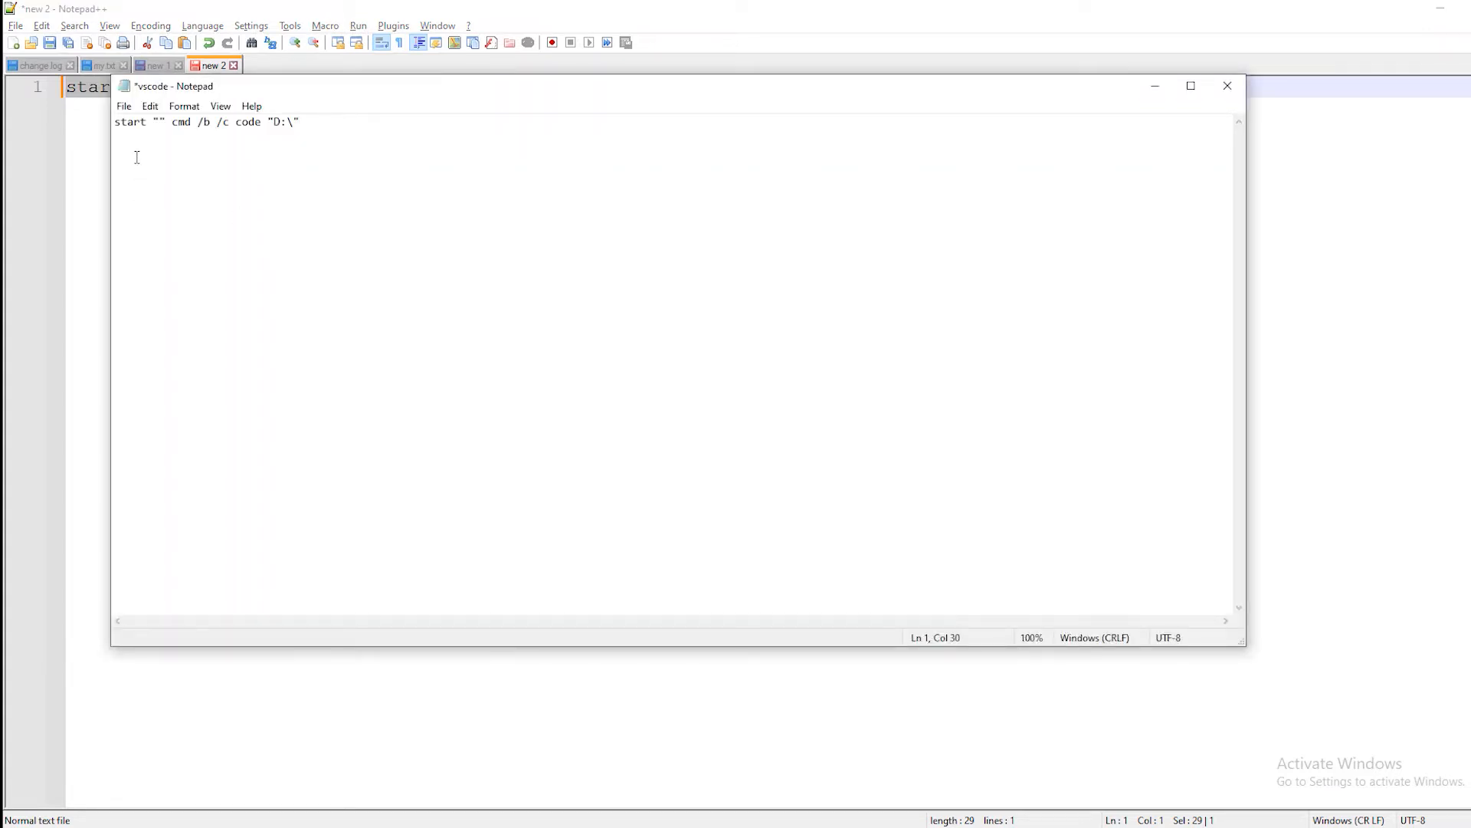
pyautogui.doubleClick(180, 123)
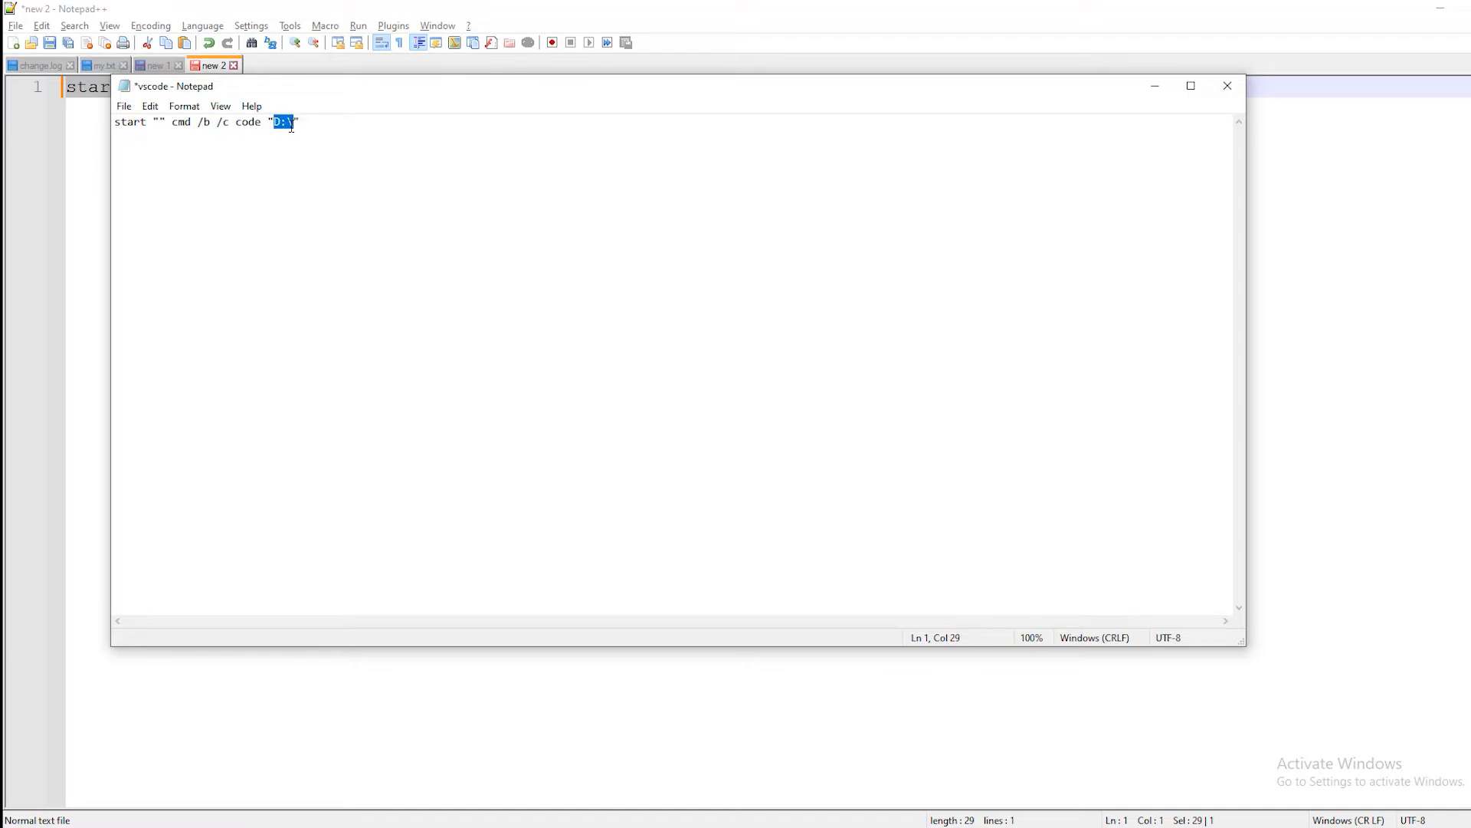
pyautogui.click(123, 78)
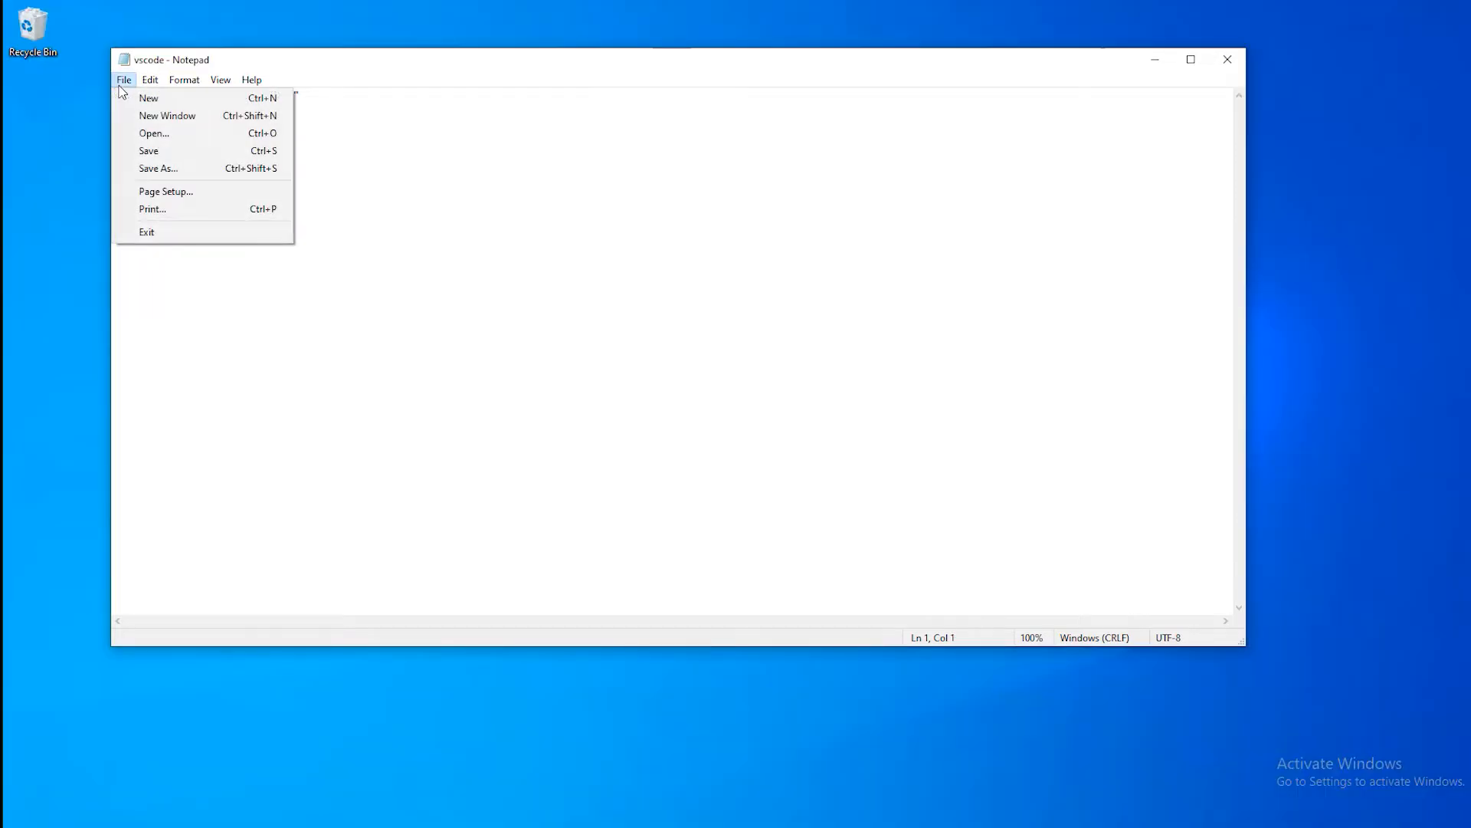
# Step: Save the file as vscode.bat on the Desktop with ANSI encoding and All Files type
pyautogui.click(158, 168)
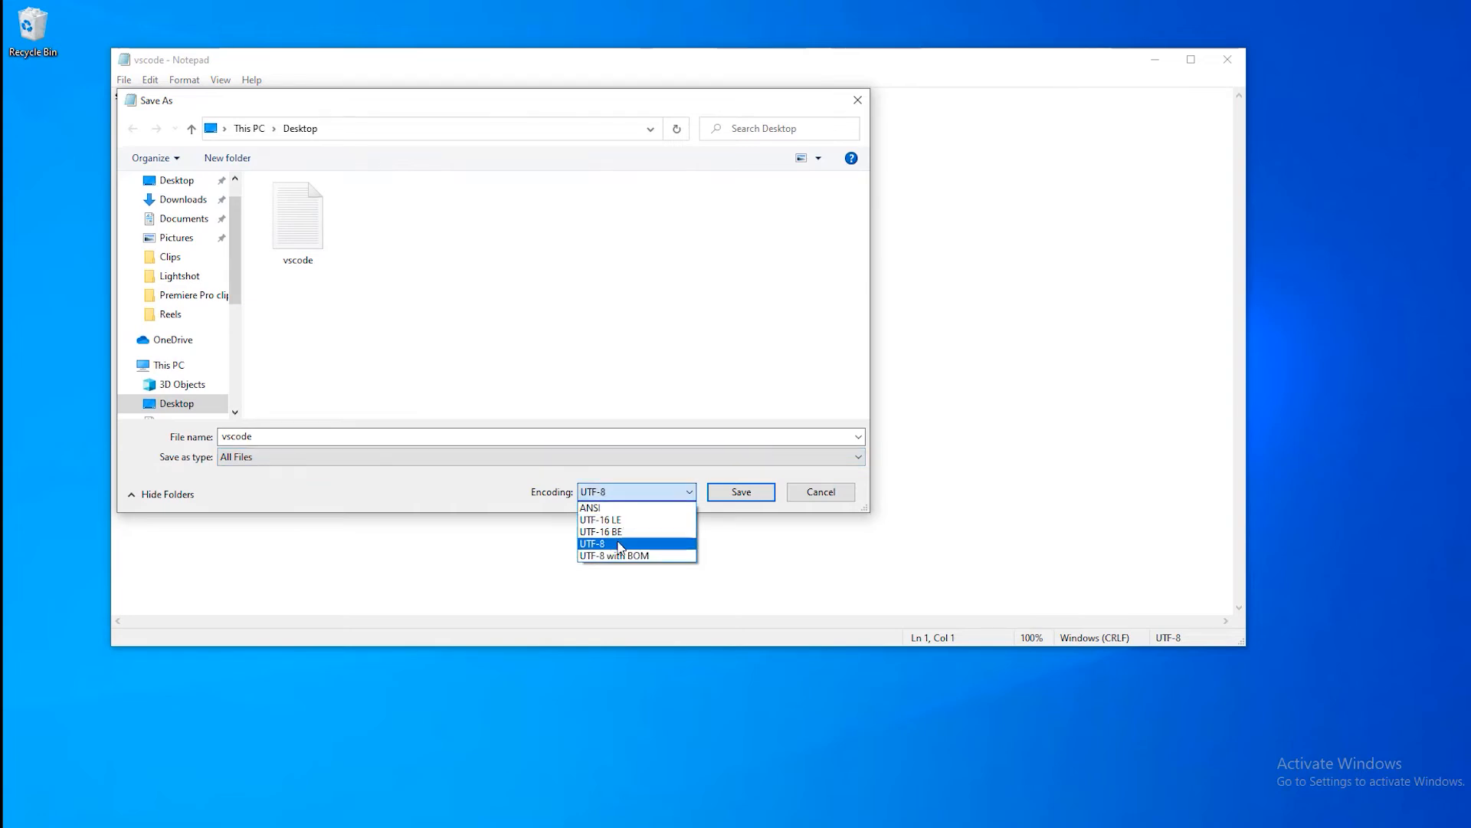
pyautogui.click(590, 507)
pyautogui.write('.ba')
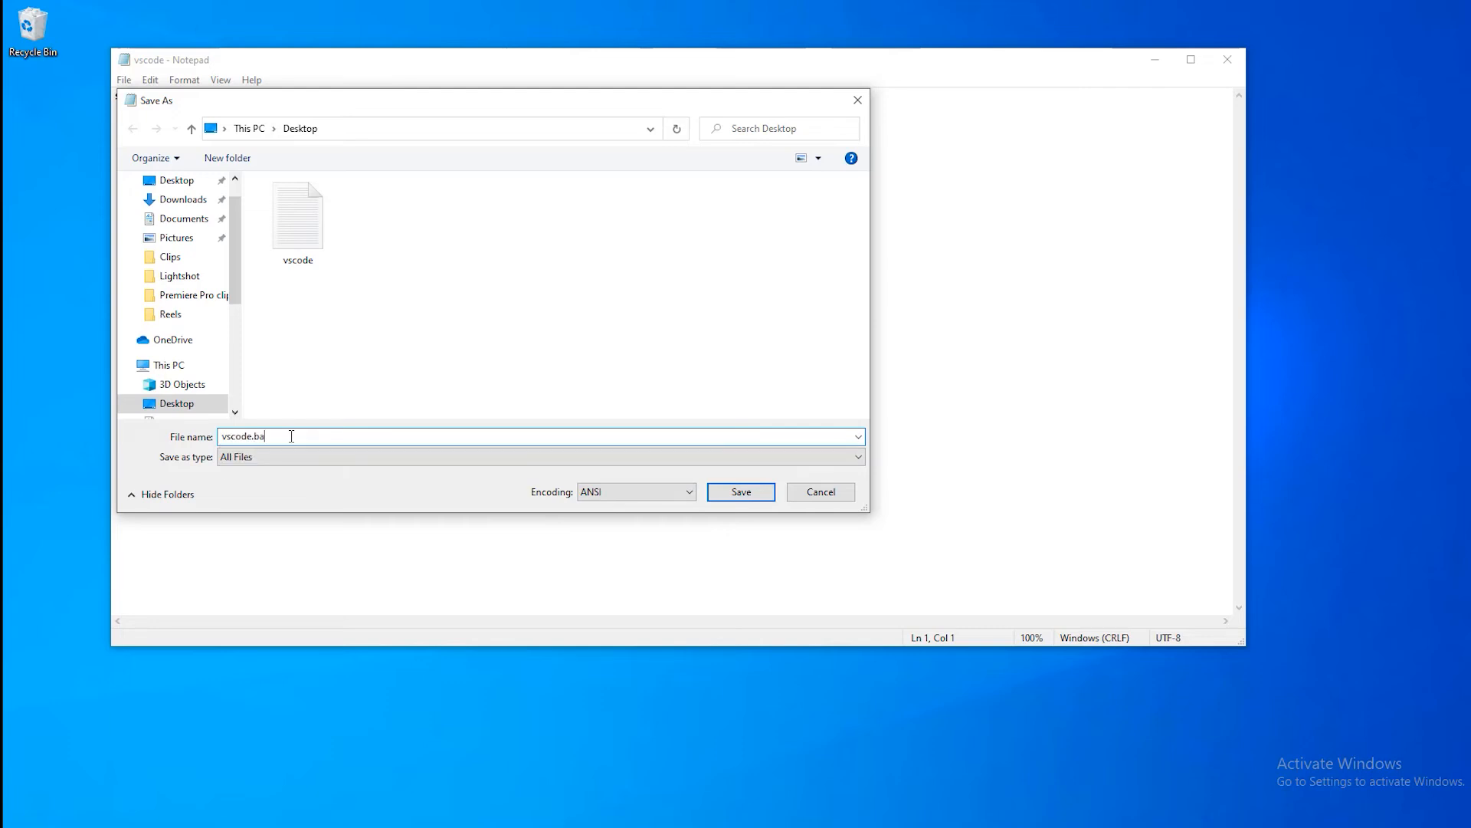
pyautogui.write('t')
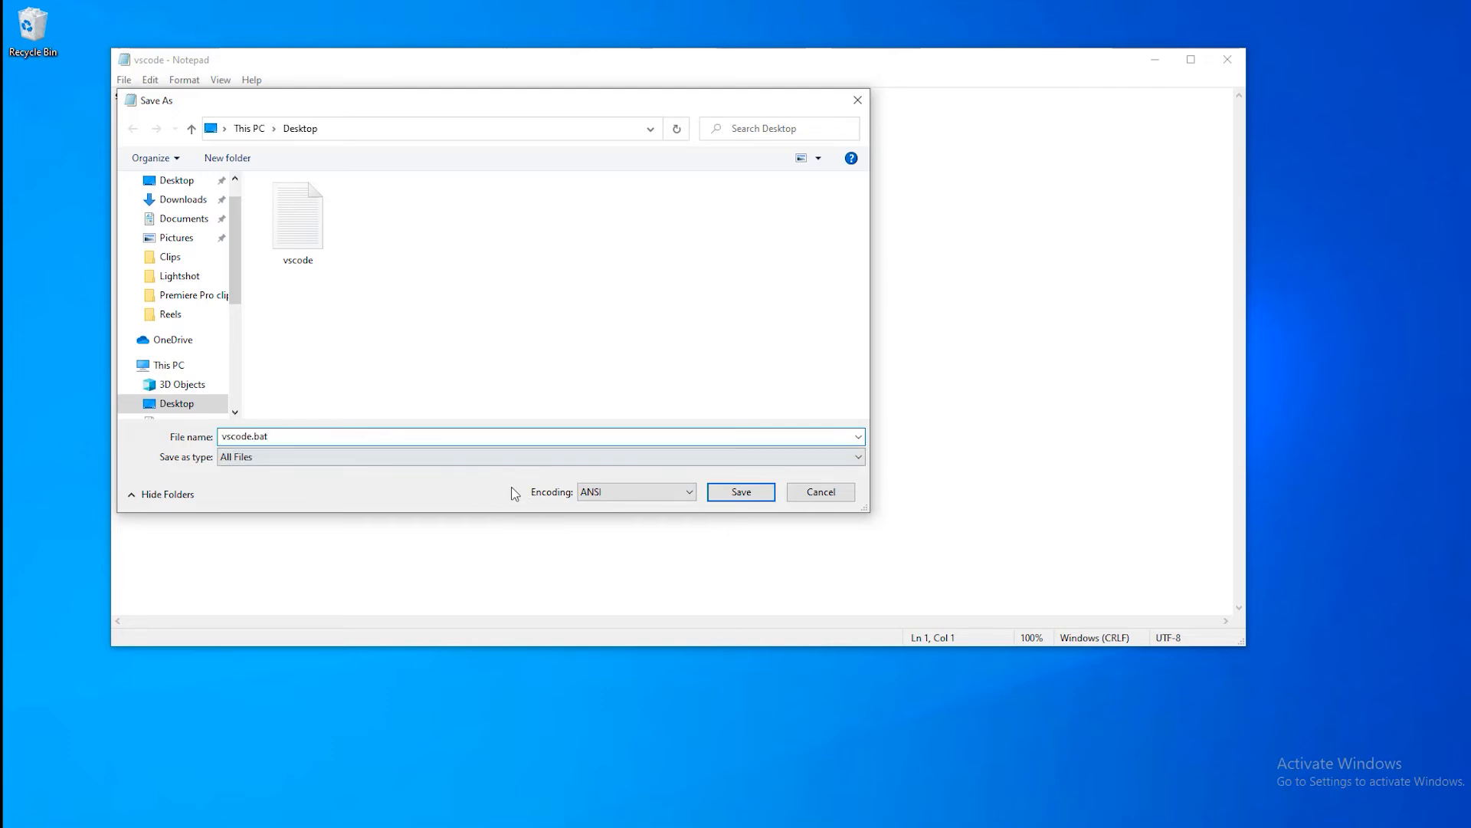
pyautogui.click(739, 492)
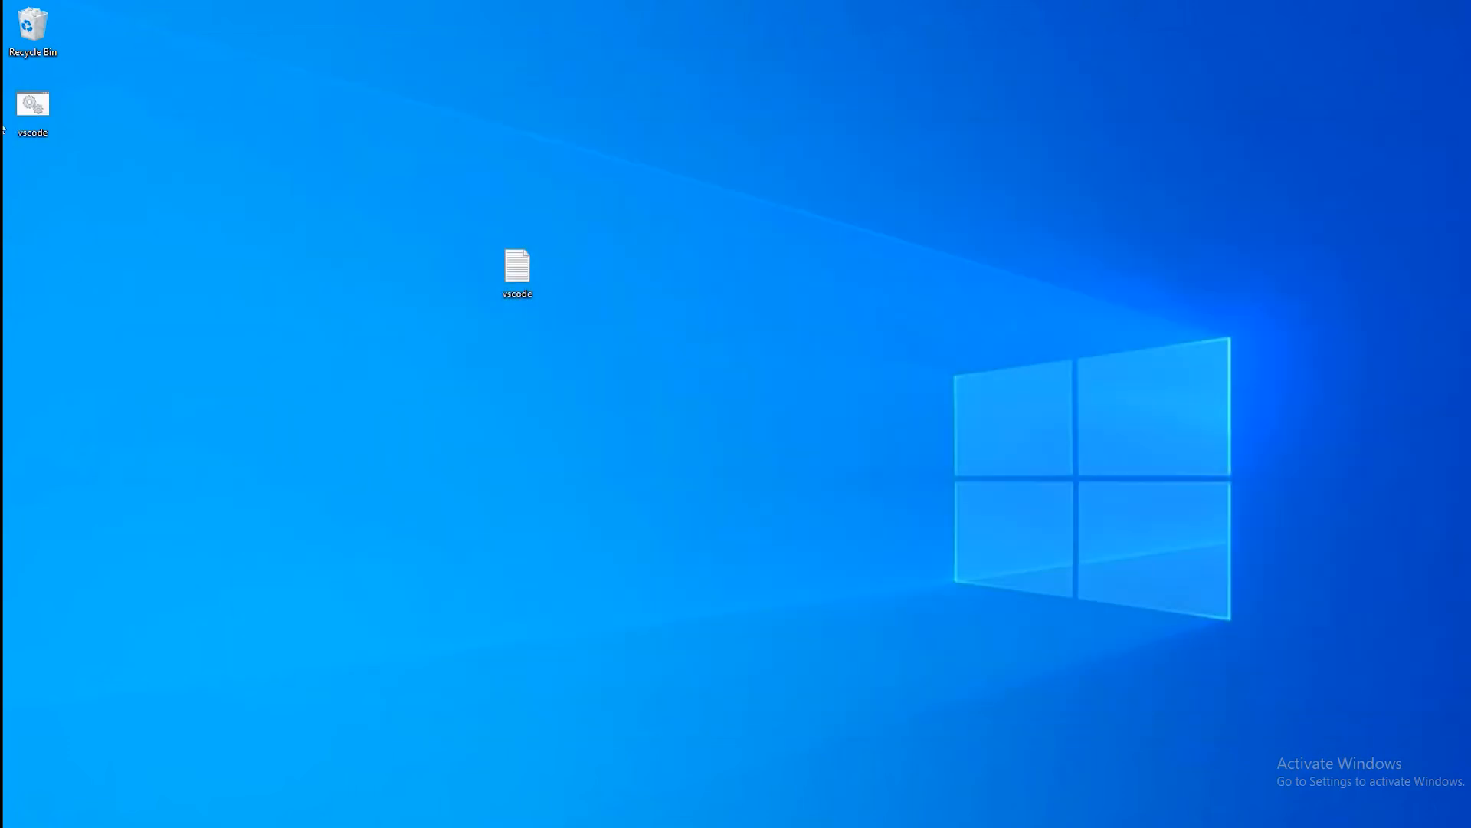
# Step: Move vscode.bat beside the text file and reopen it to review the D:\ path in the command
pyautogui.moveTo(32, 103); pyautogui.dragTo(336, 273)
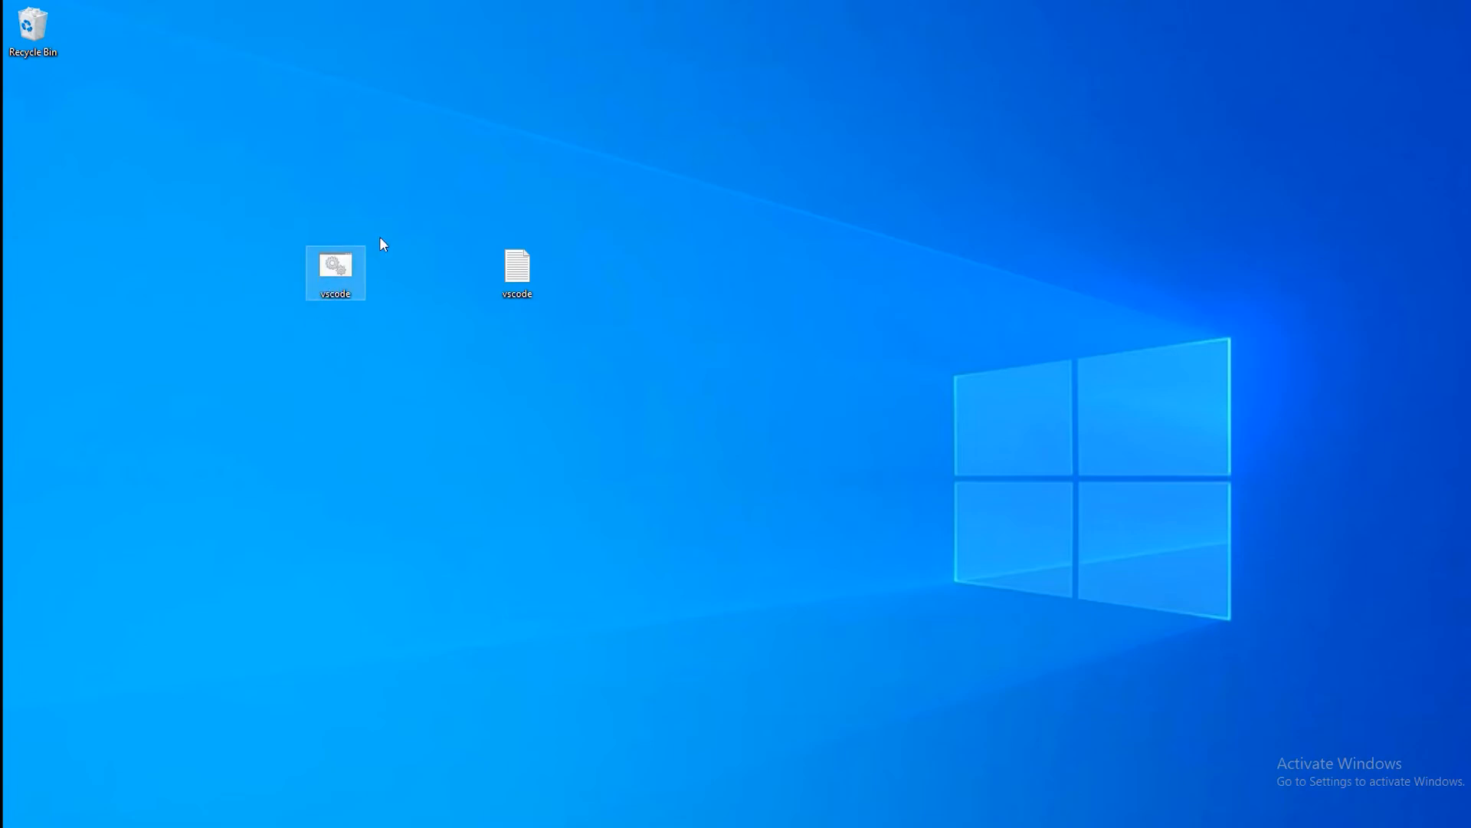
pyautogui.moveTo(335, 273)
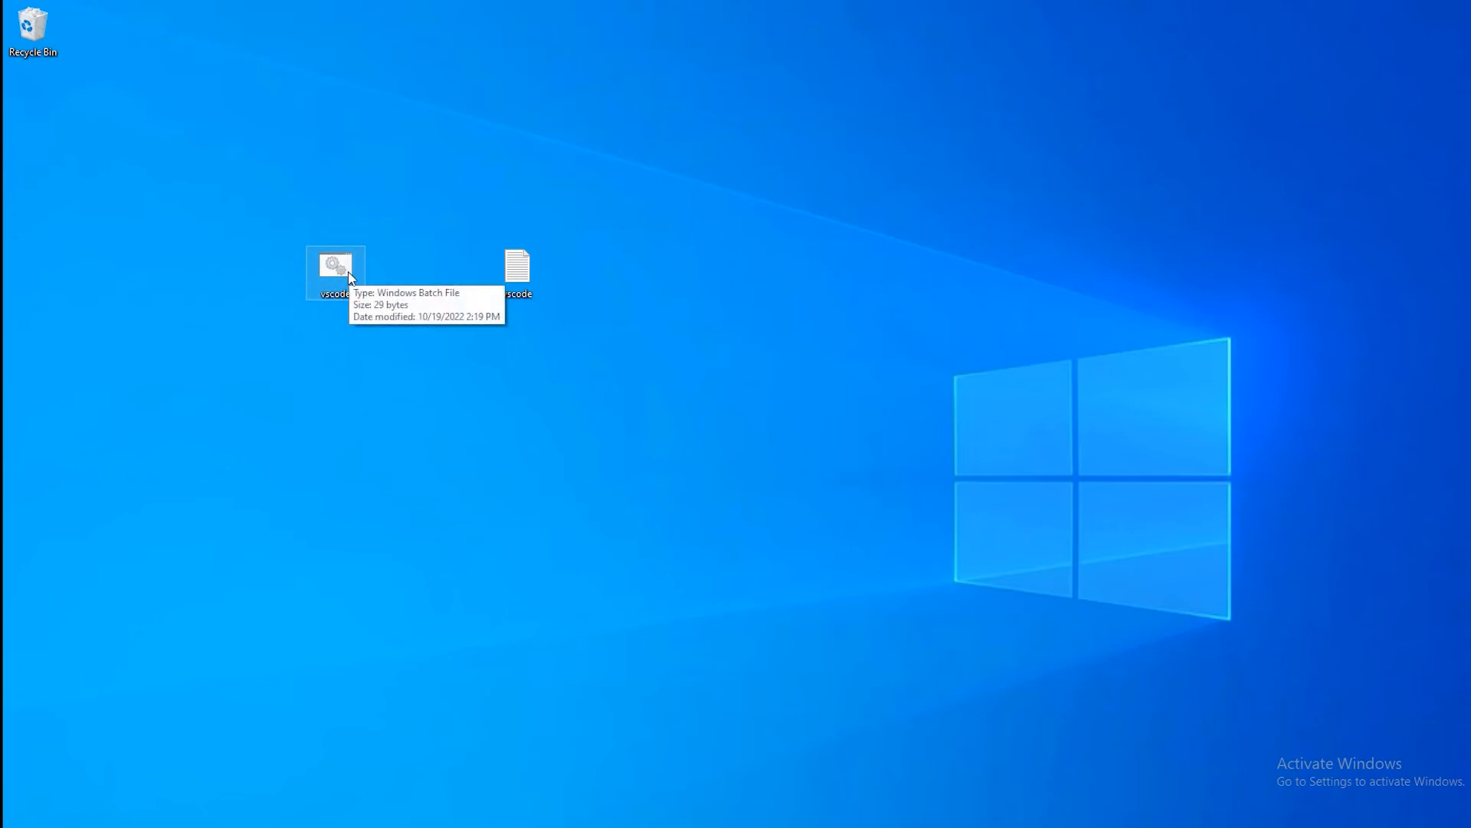
pyautogui.doubleClick(335, 270)
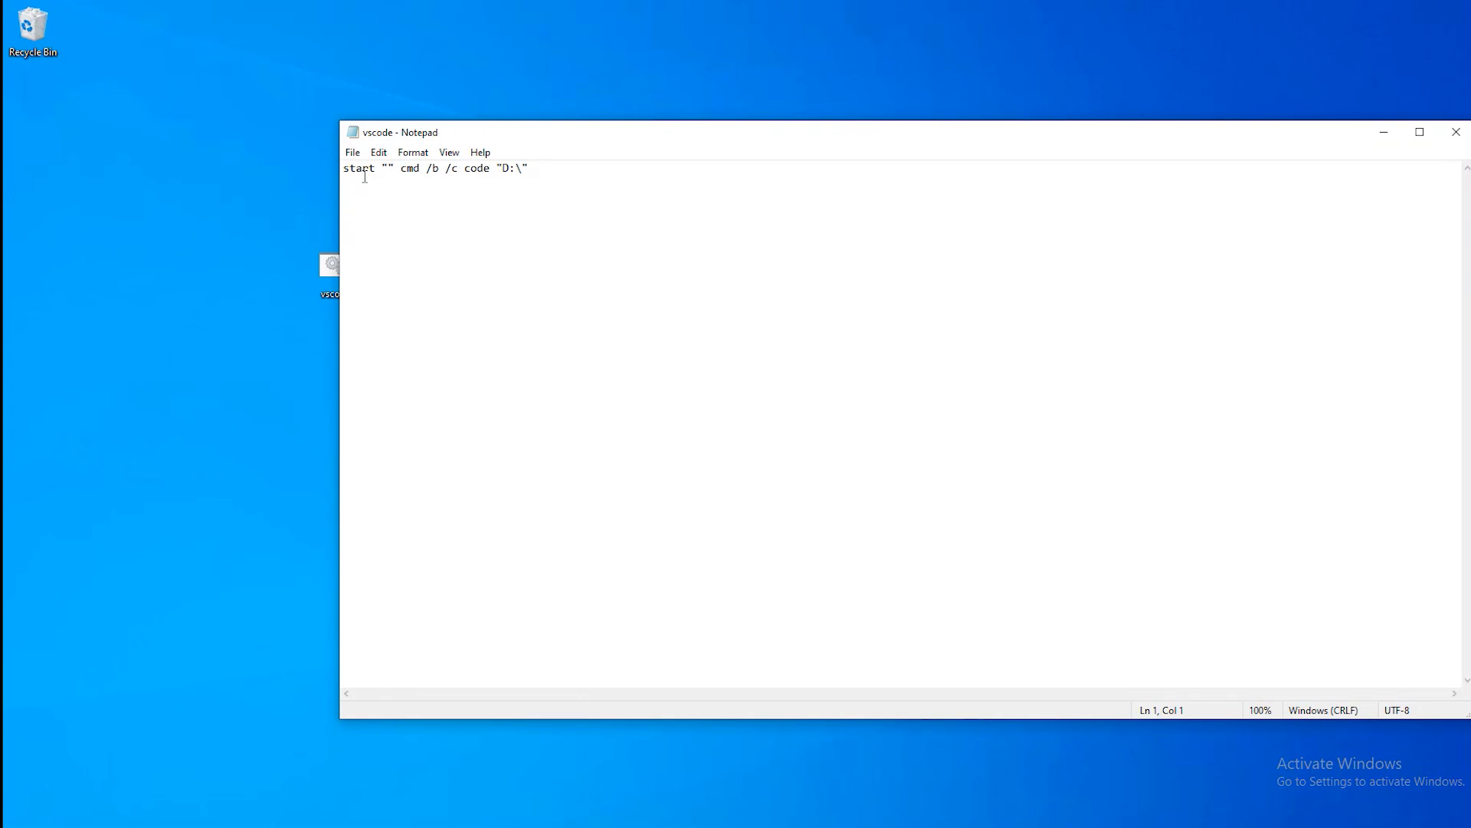
pyautogui.doubleClick(509, 169)
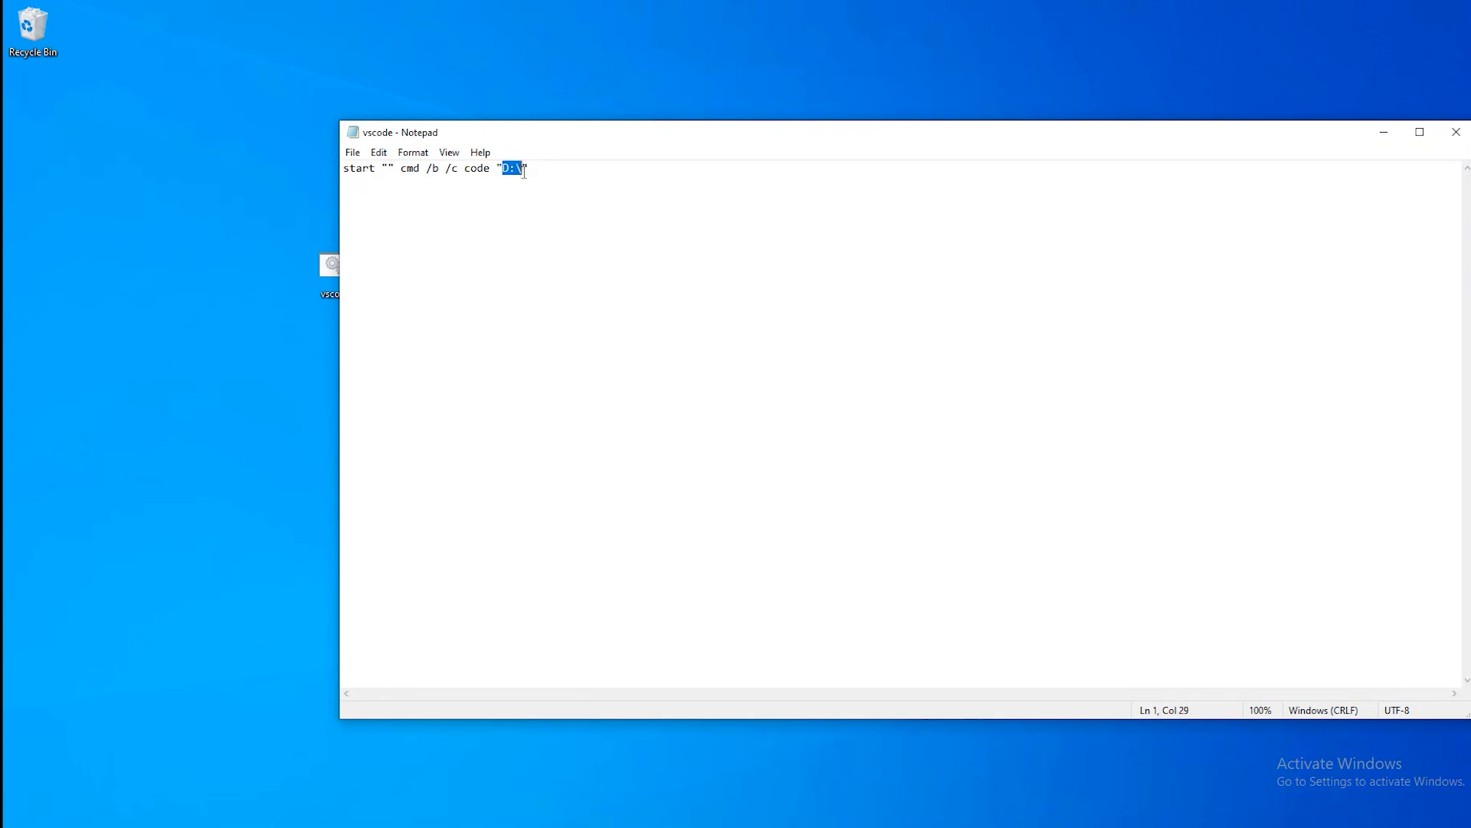